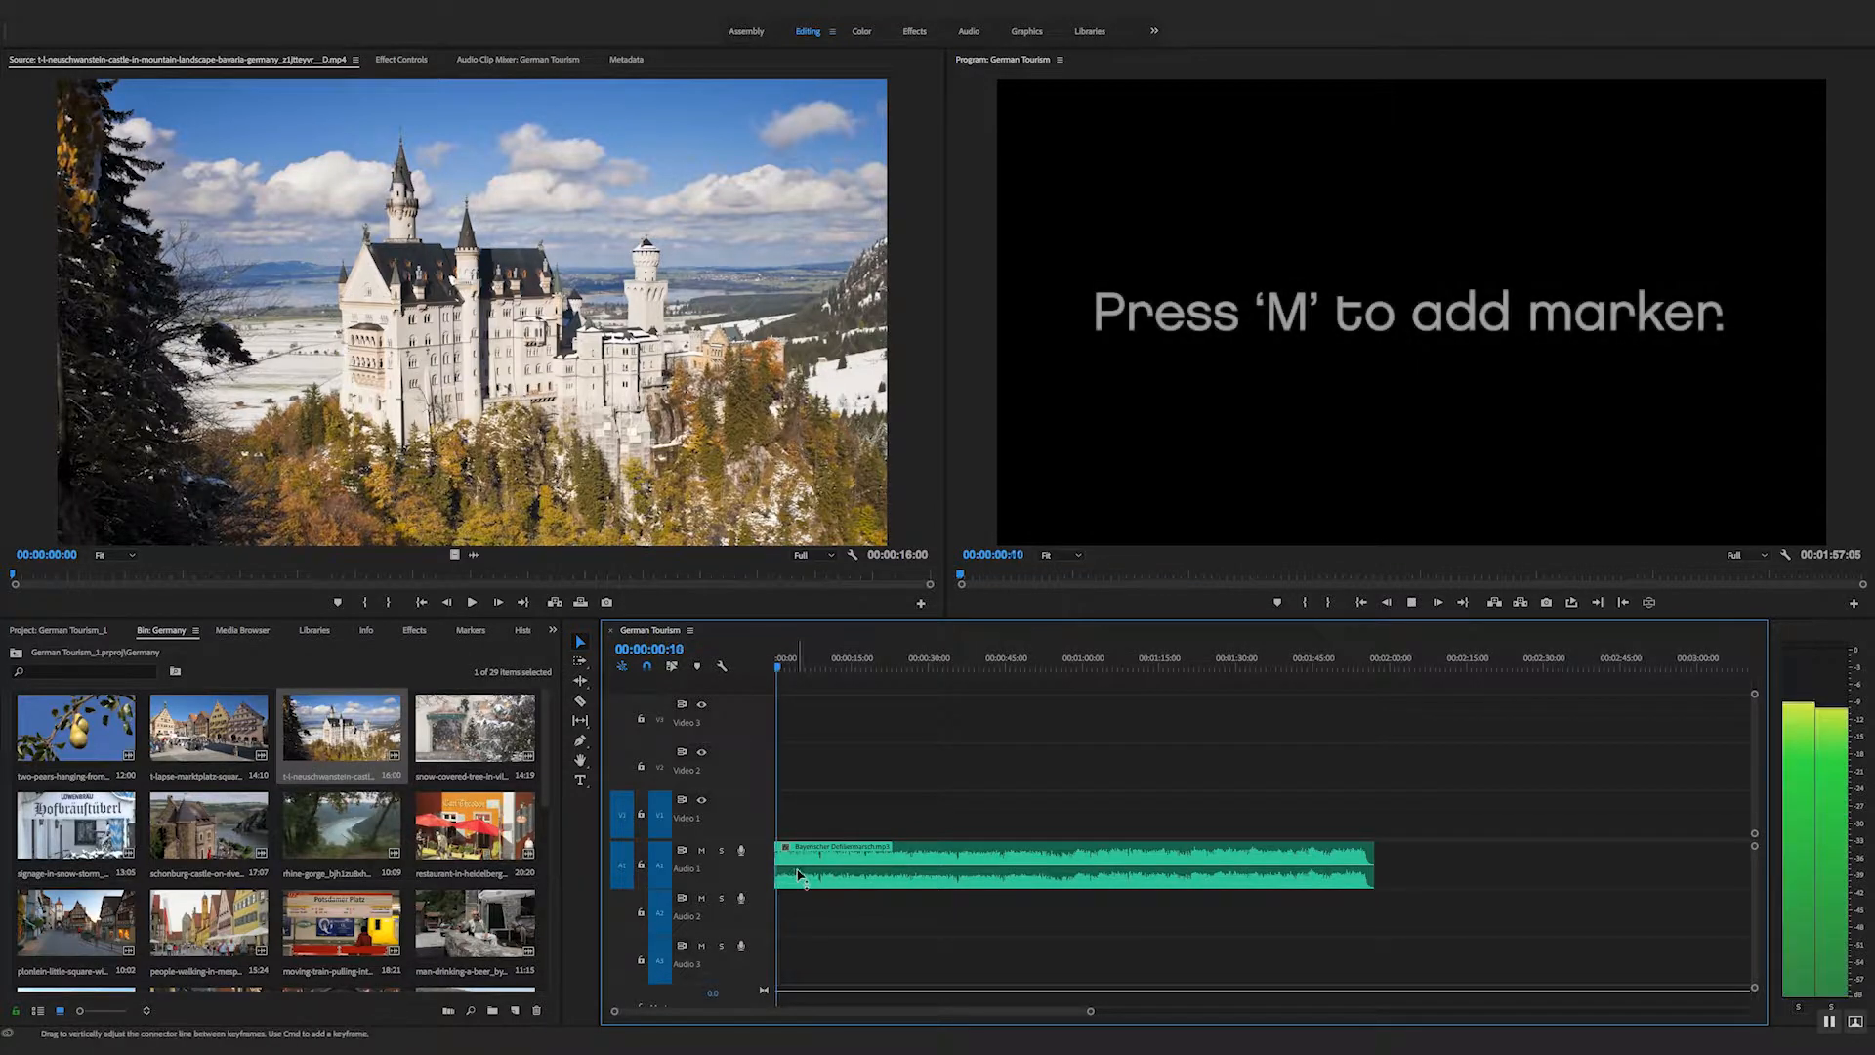
Step: Drop a sequence marker on a music beat with M while the German Tourism sequence plays
{"action": "key", "text": "m"}
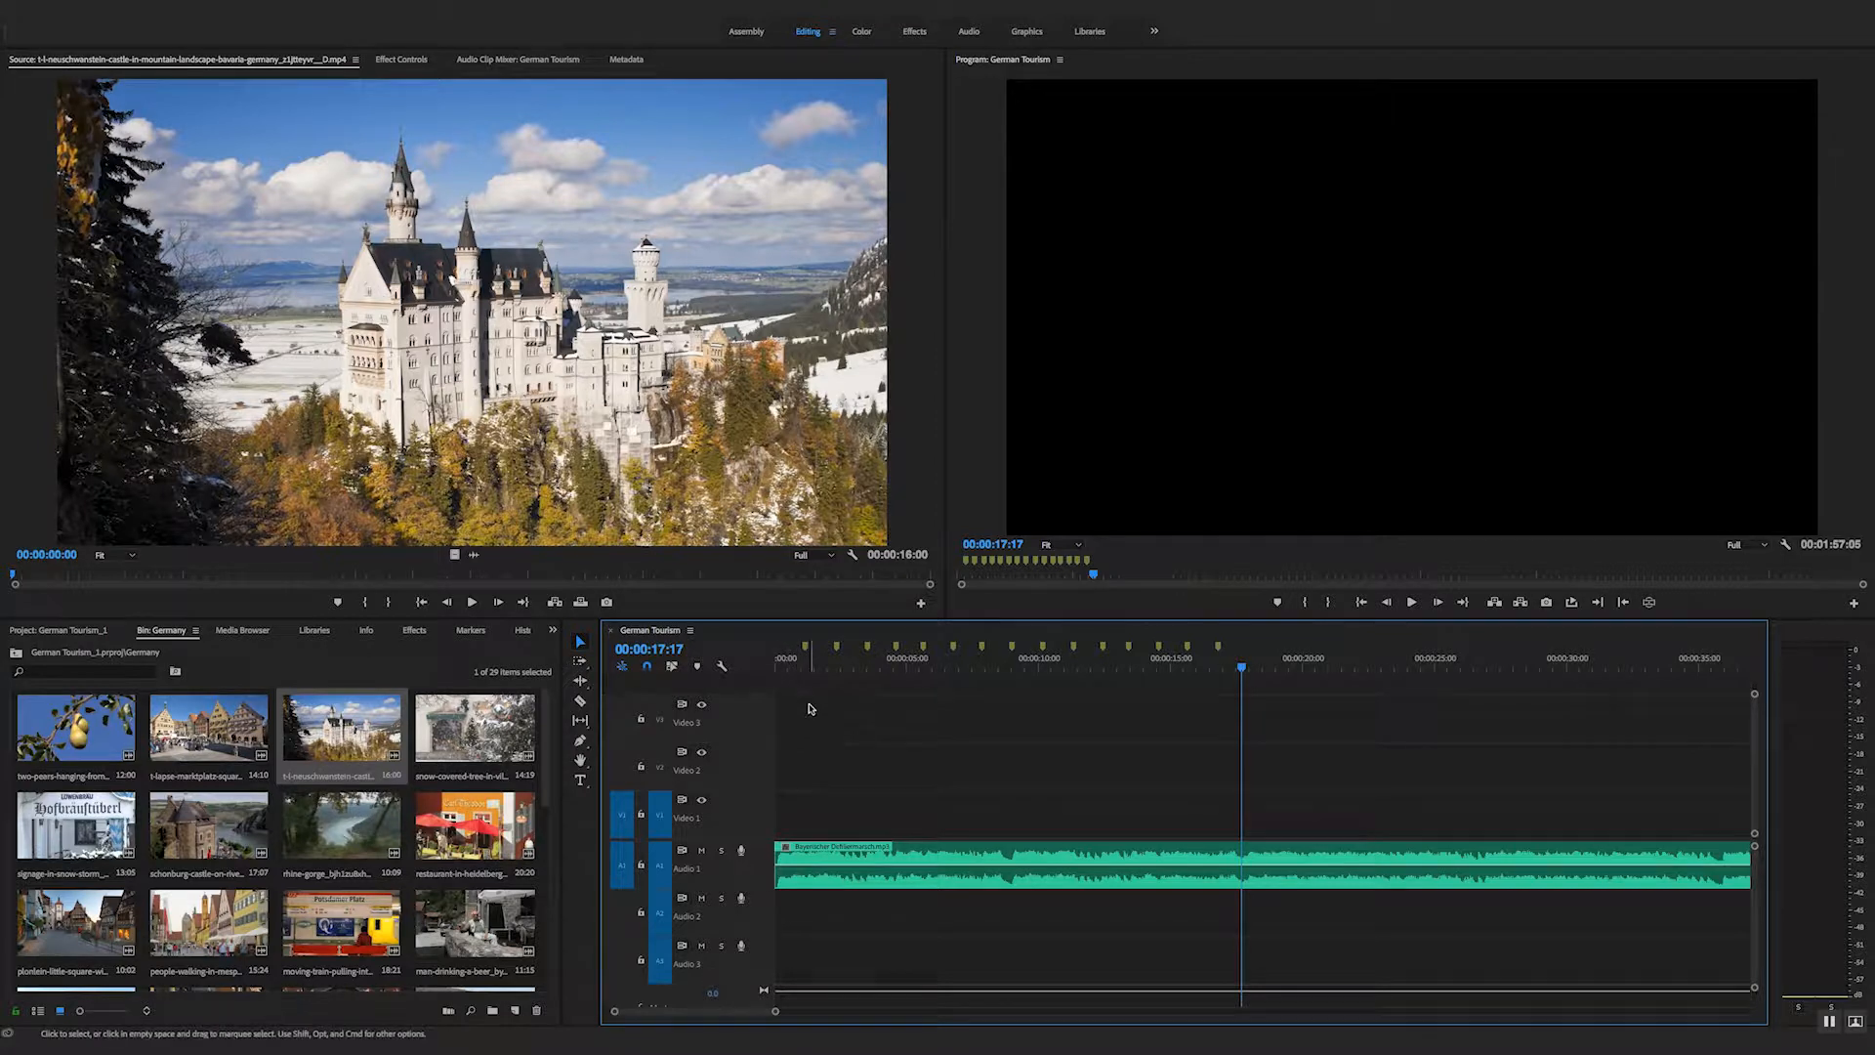
{"action": "left_click", "coordinate": [776, 666]}
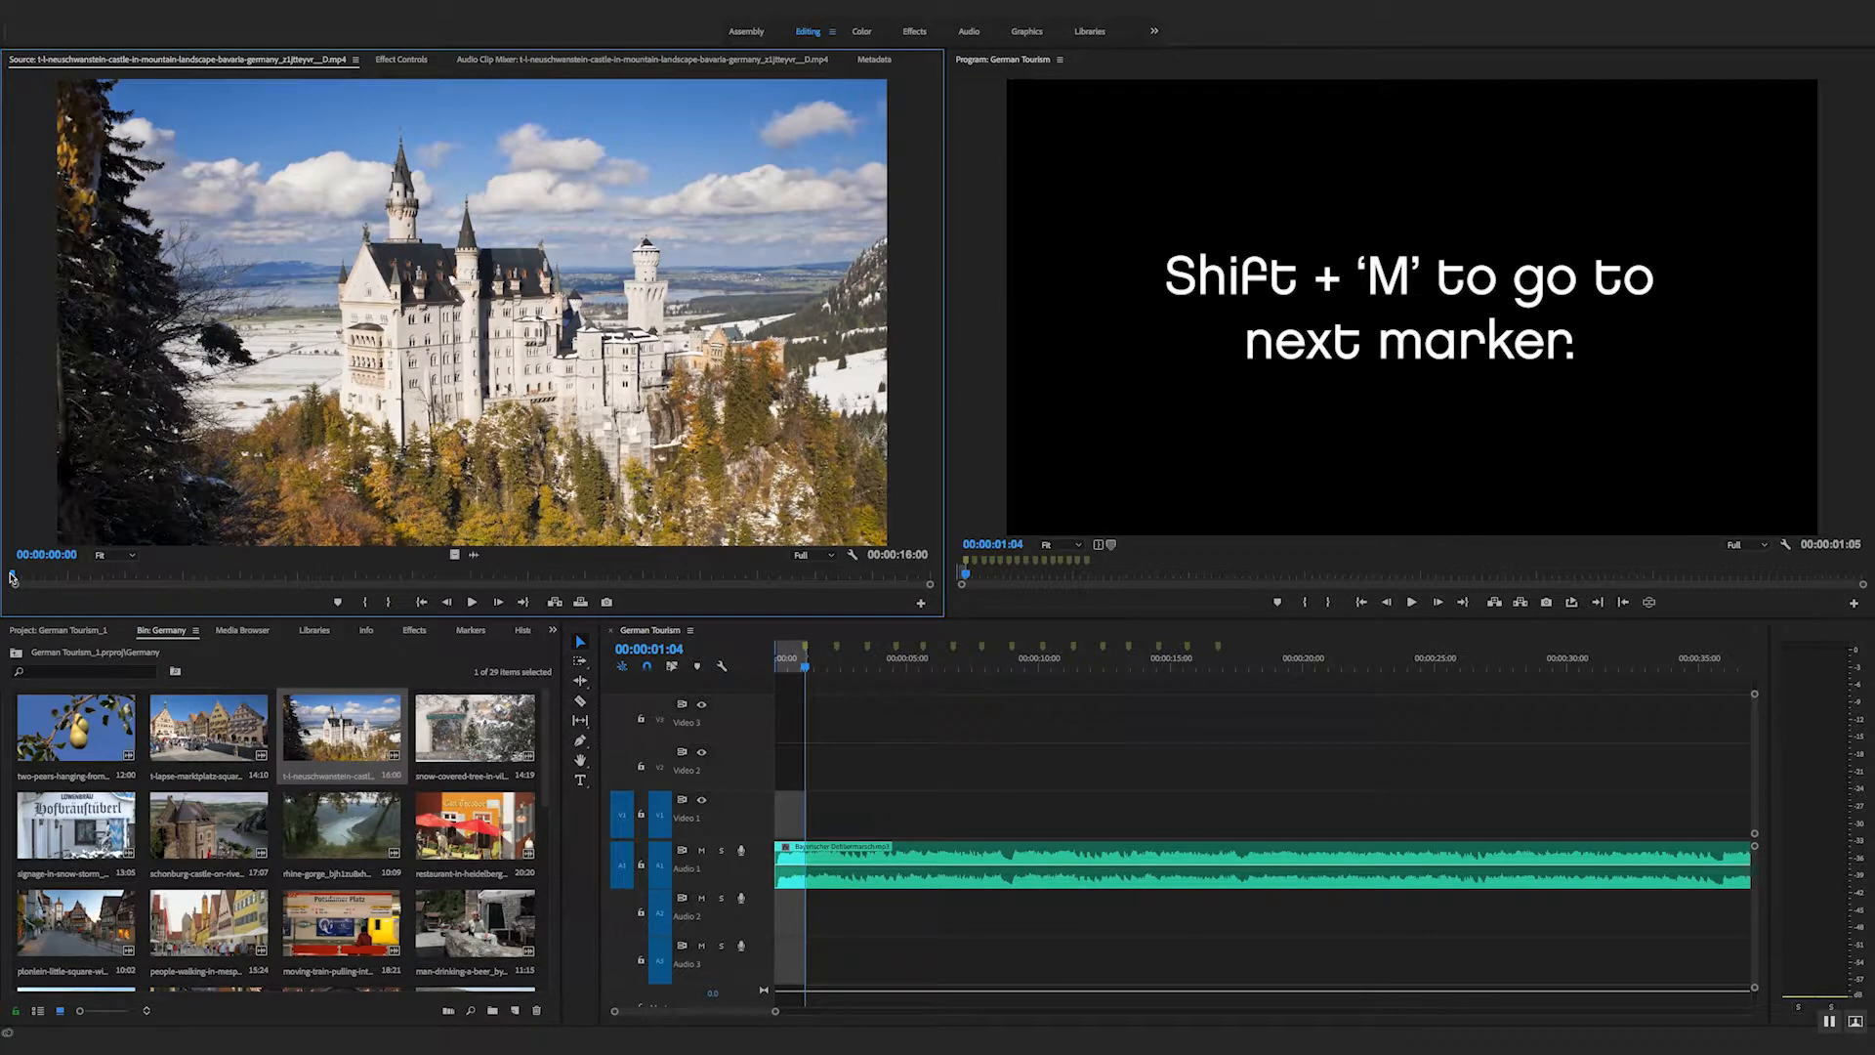
Step: Scrub the castle clip in the Source Monitor and settle on its starting frame
{"action": "left_click_drag", "start_coordinate": [11, 572], "coordinate": [355, 573]}
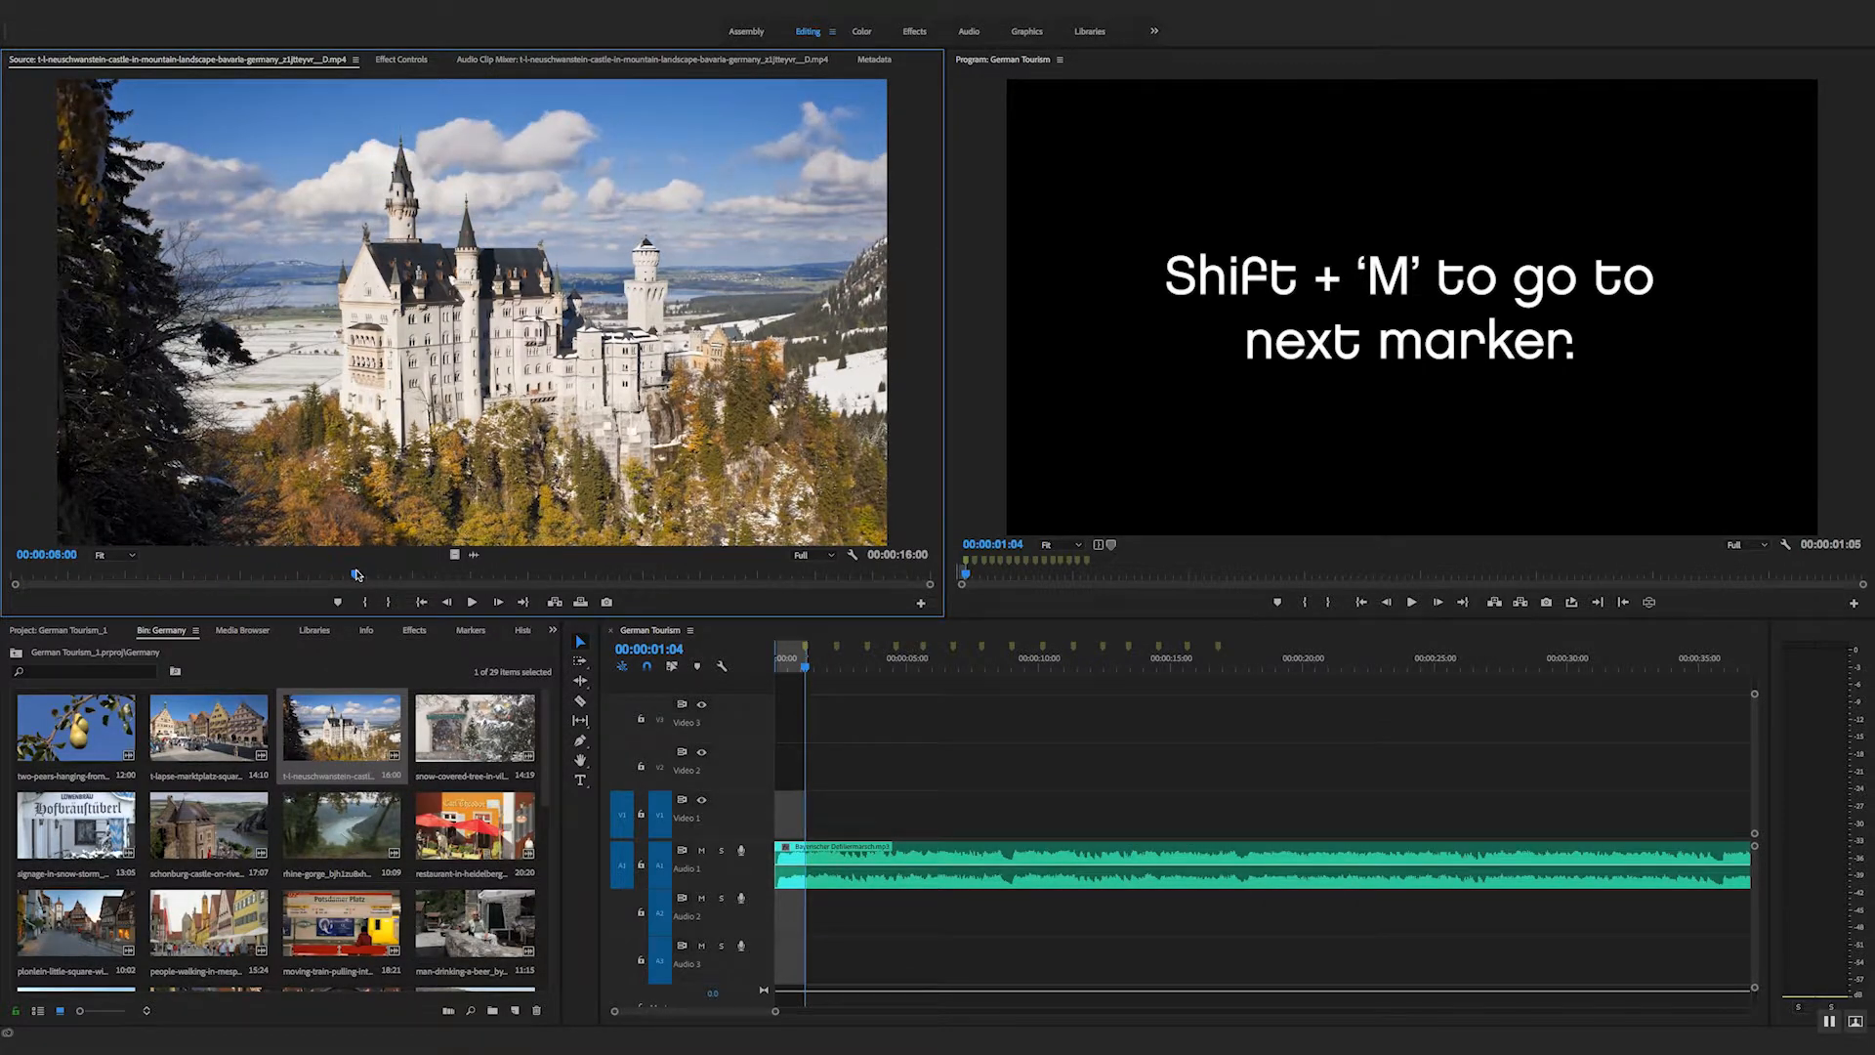
{"action": "left_click_drag", "start_coordinate": [356, 573], "coordinate": [281, 572]}
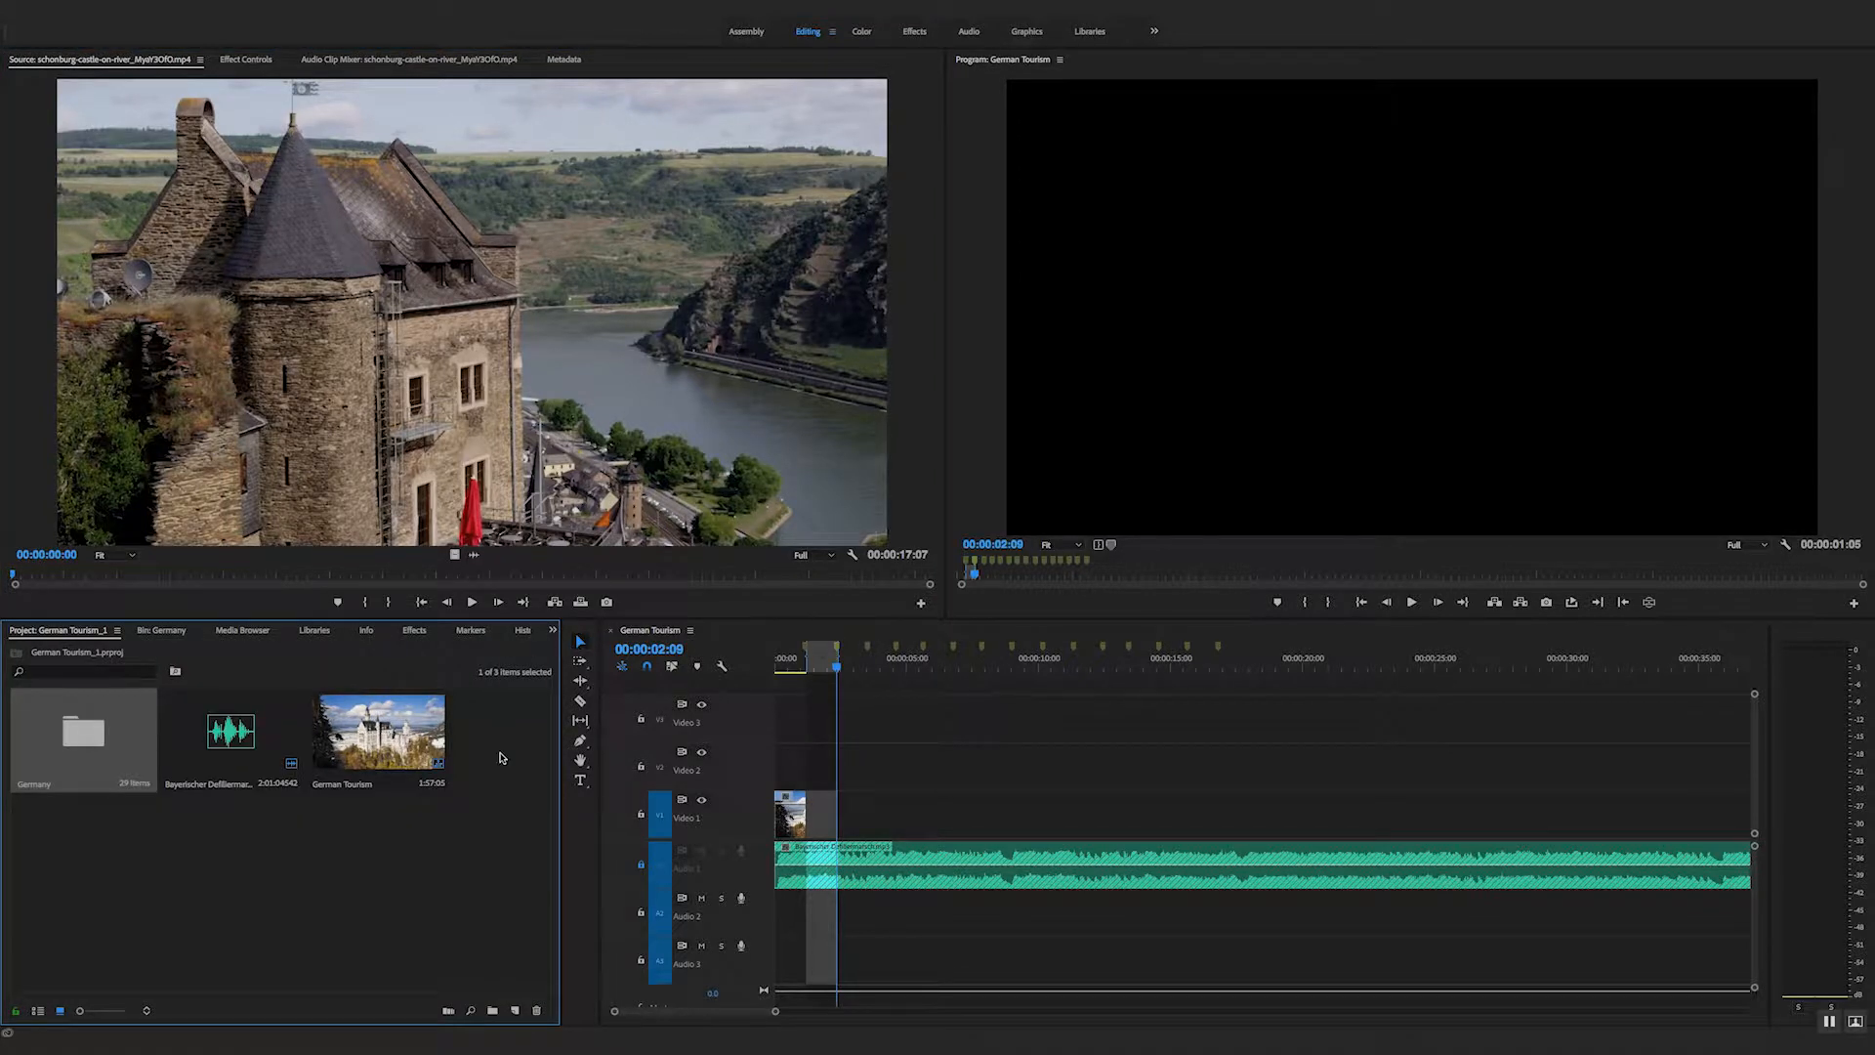
Step: From the Germany bin, overwrite the marked gorge shot onto Video 1 after the castle shot
{"action": "double_click", "coordinate": [84, 732]}
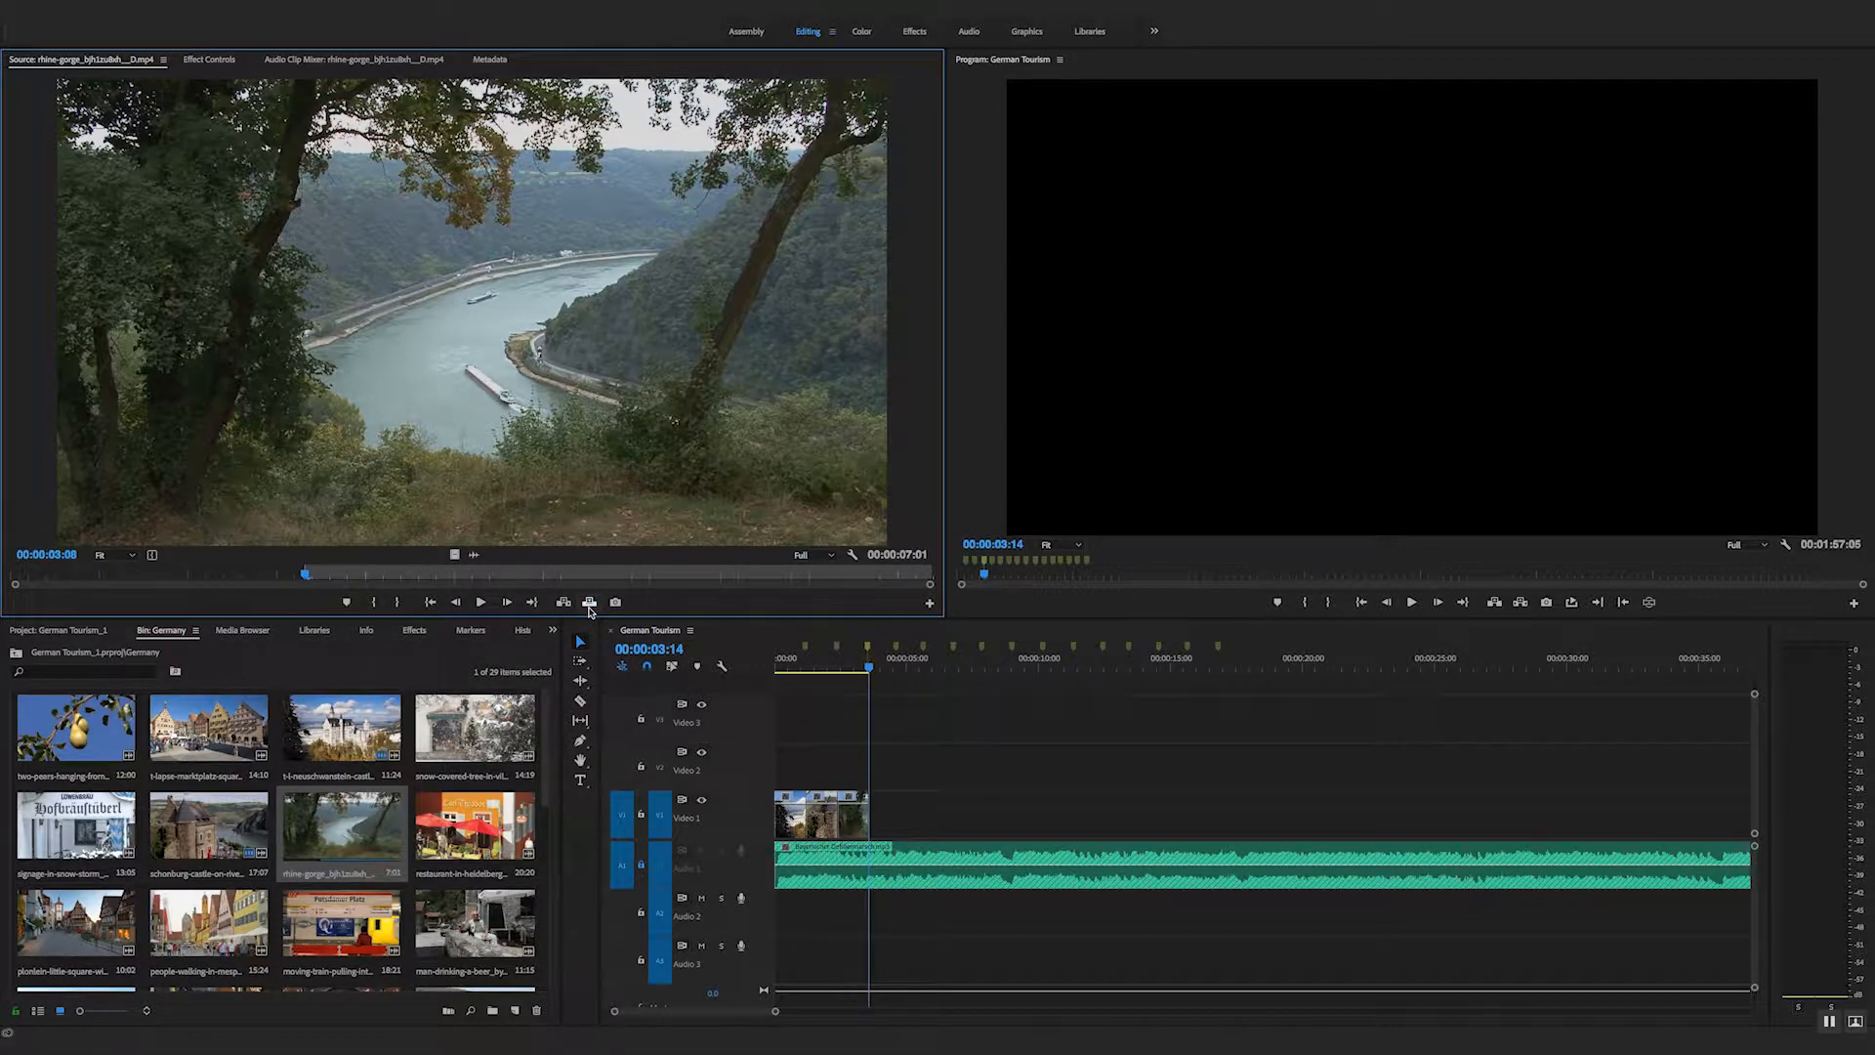
{"action": "left_click", "coordinate": [838, 711]}
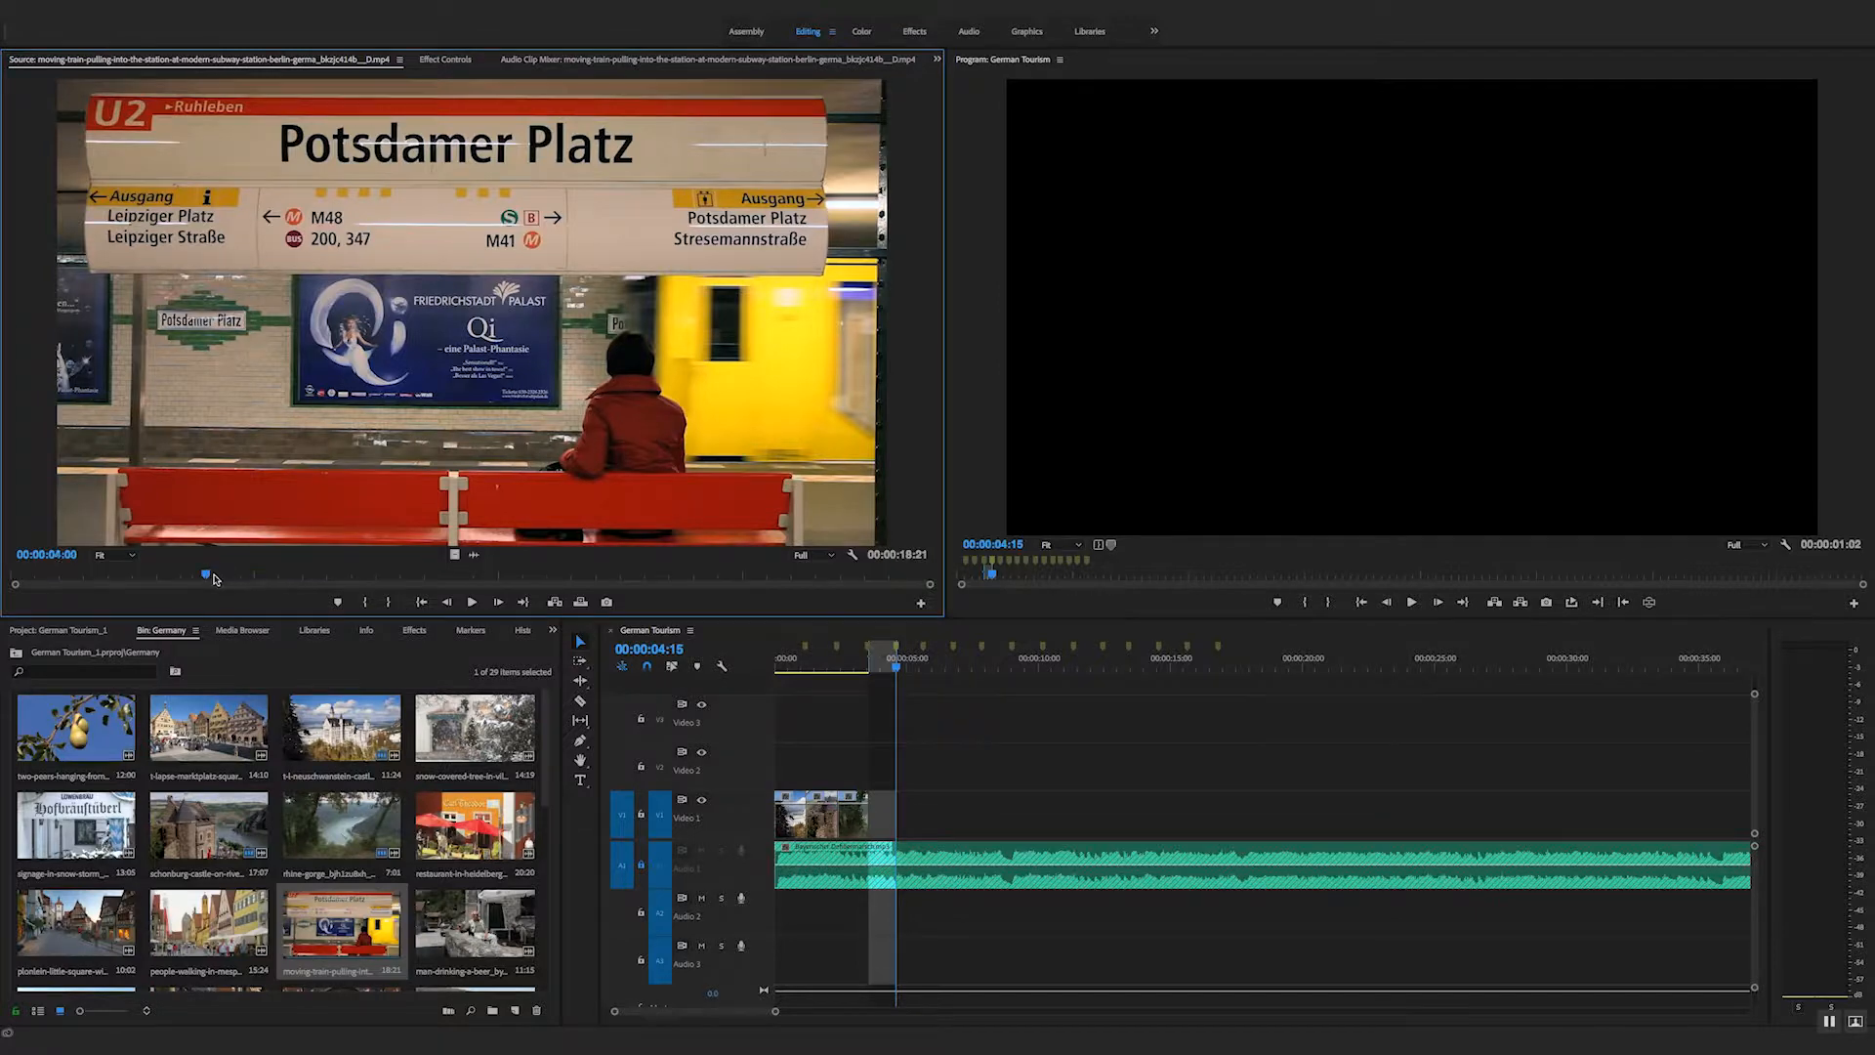
Step: Scrub the Potsdamer Platz subway train clip and cue its starting frame near the beginning
{"action": "left_click_drag", "start_coordinate": [212, 574], "coordinate": [86, 574]}
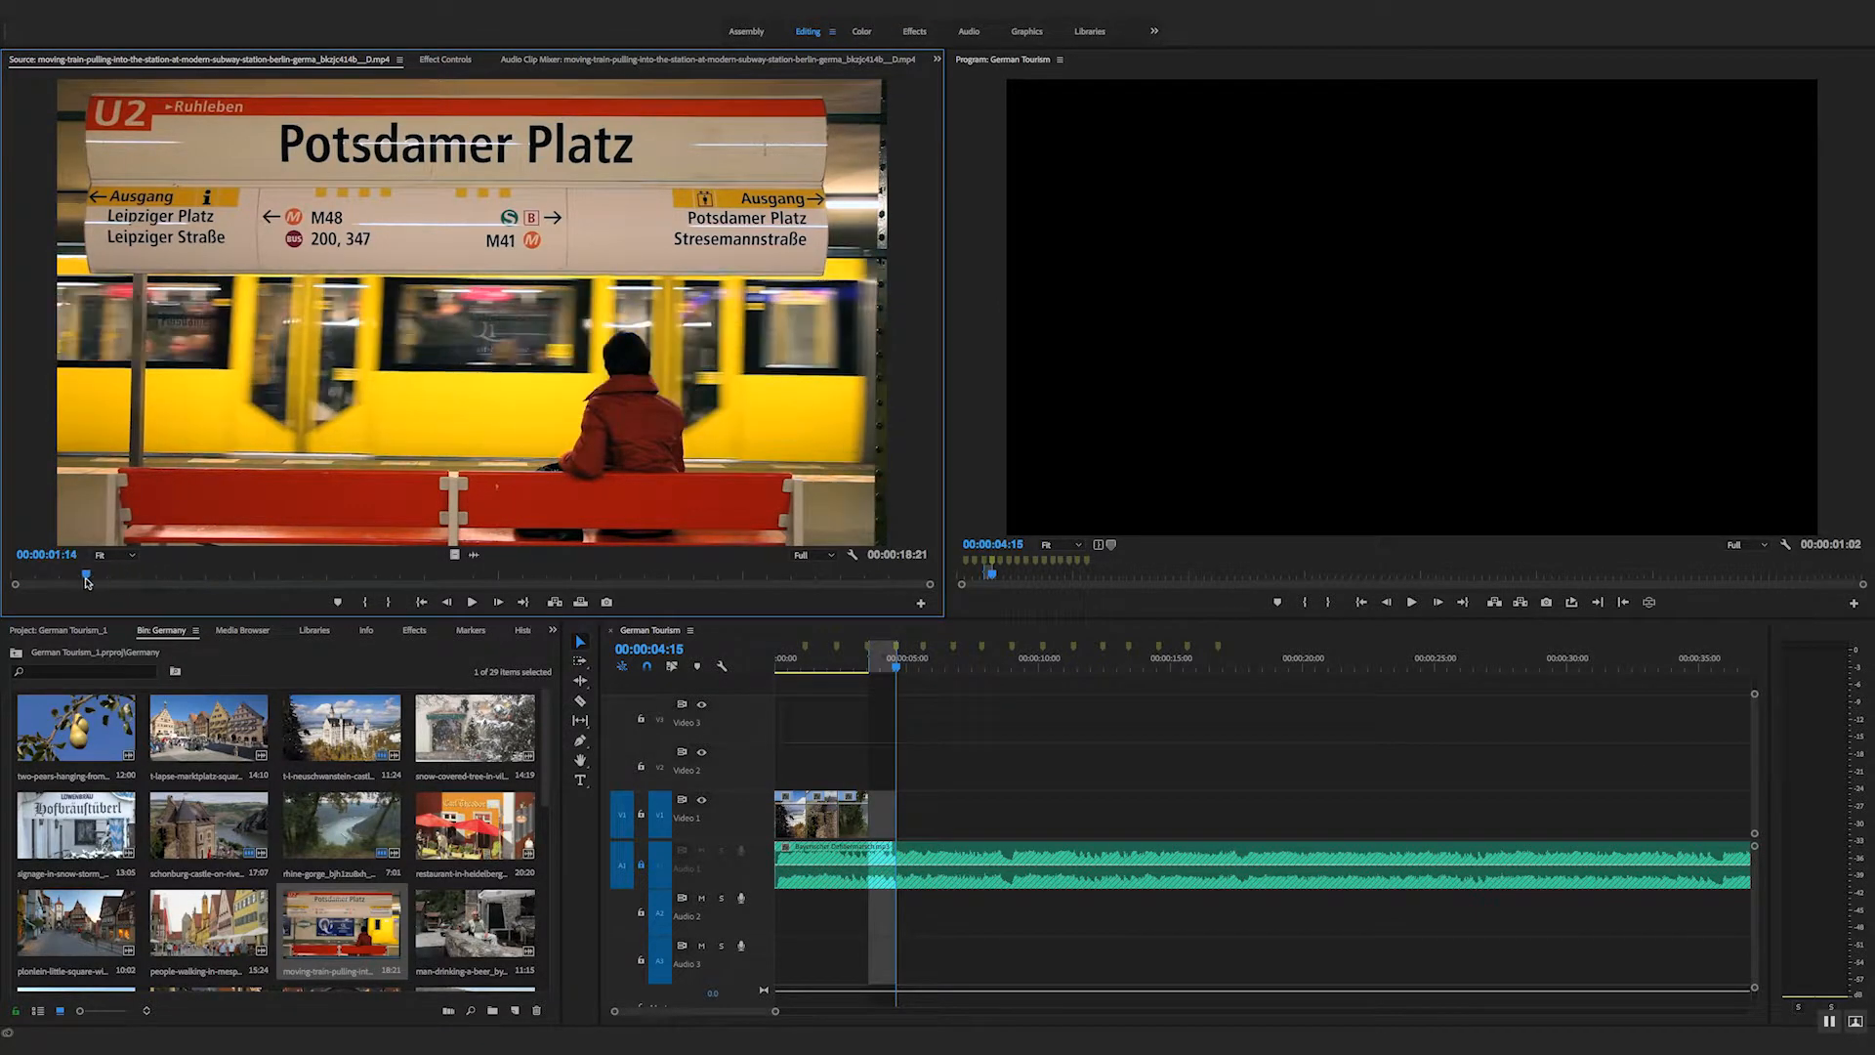
{"action": "left_click_drag", "start_coordinate": [86, 584], "coordinate": [23, 584]}
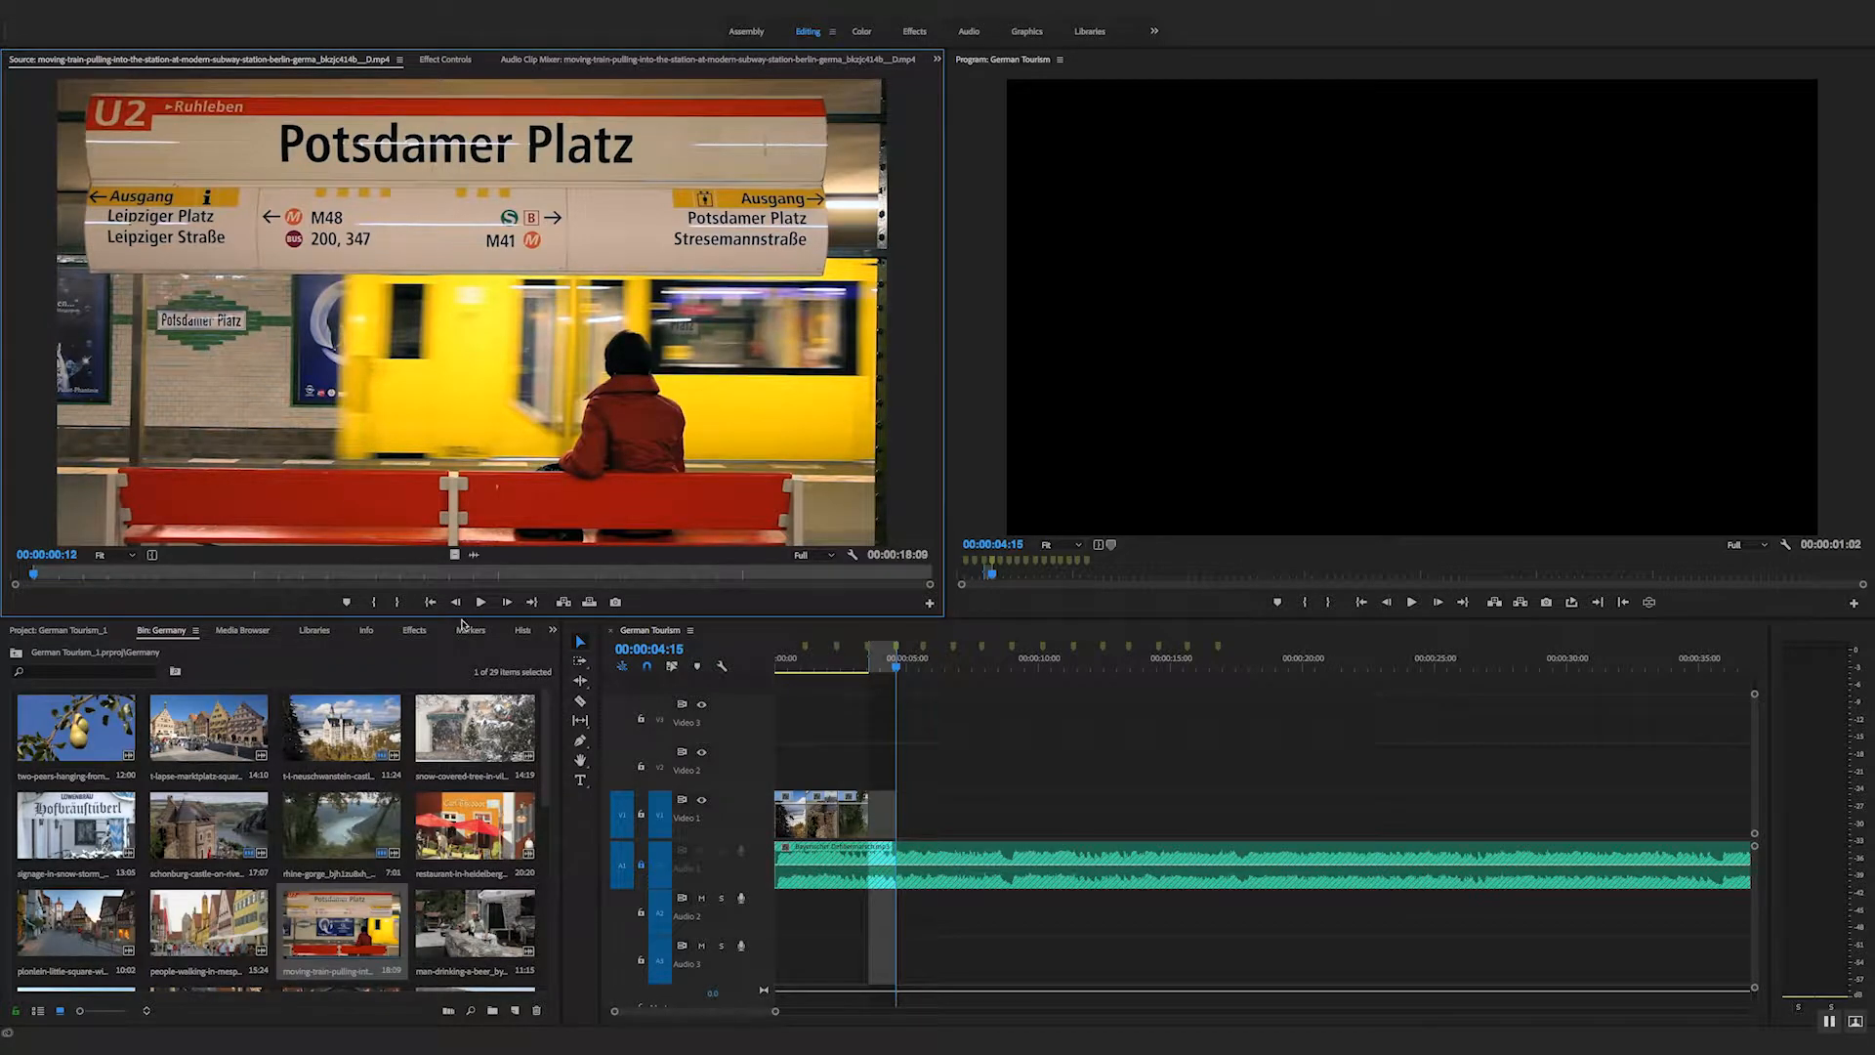
{"action": "mouse_move", "coordinate": [588, 602]}
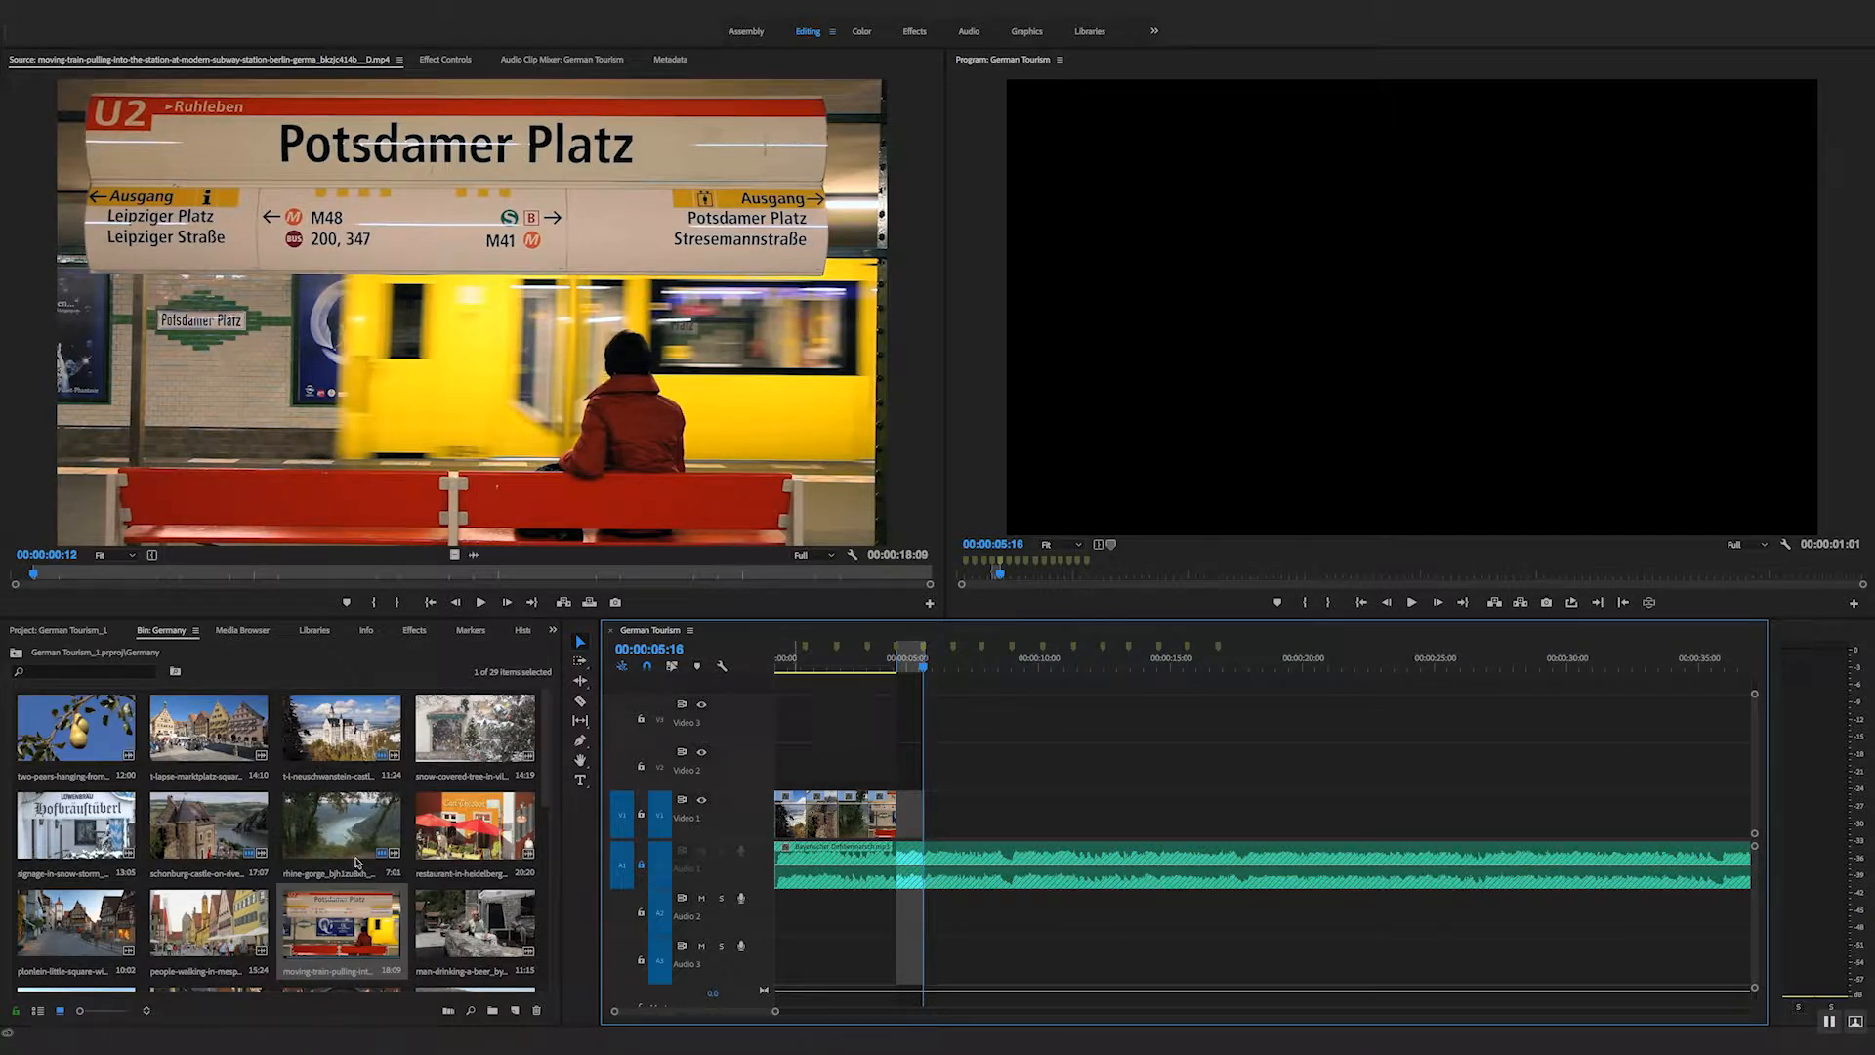
Step: Load and scrub the man-drinking-a-beer clip, then play the edited sequence from its start
{"action": "left_click", "coordinate": [477, 930]}
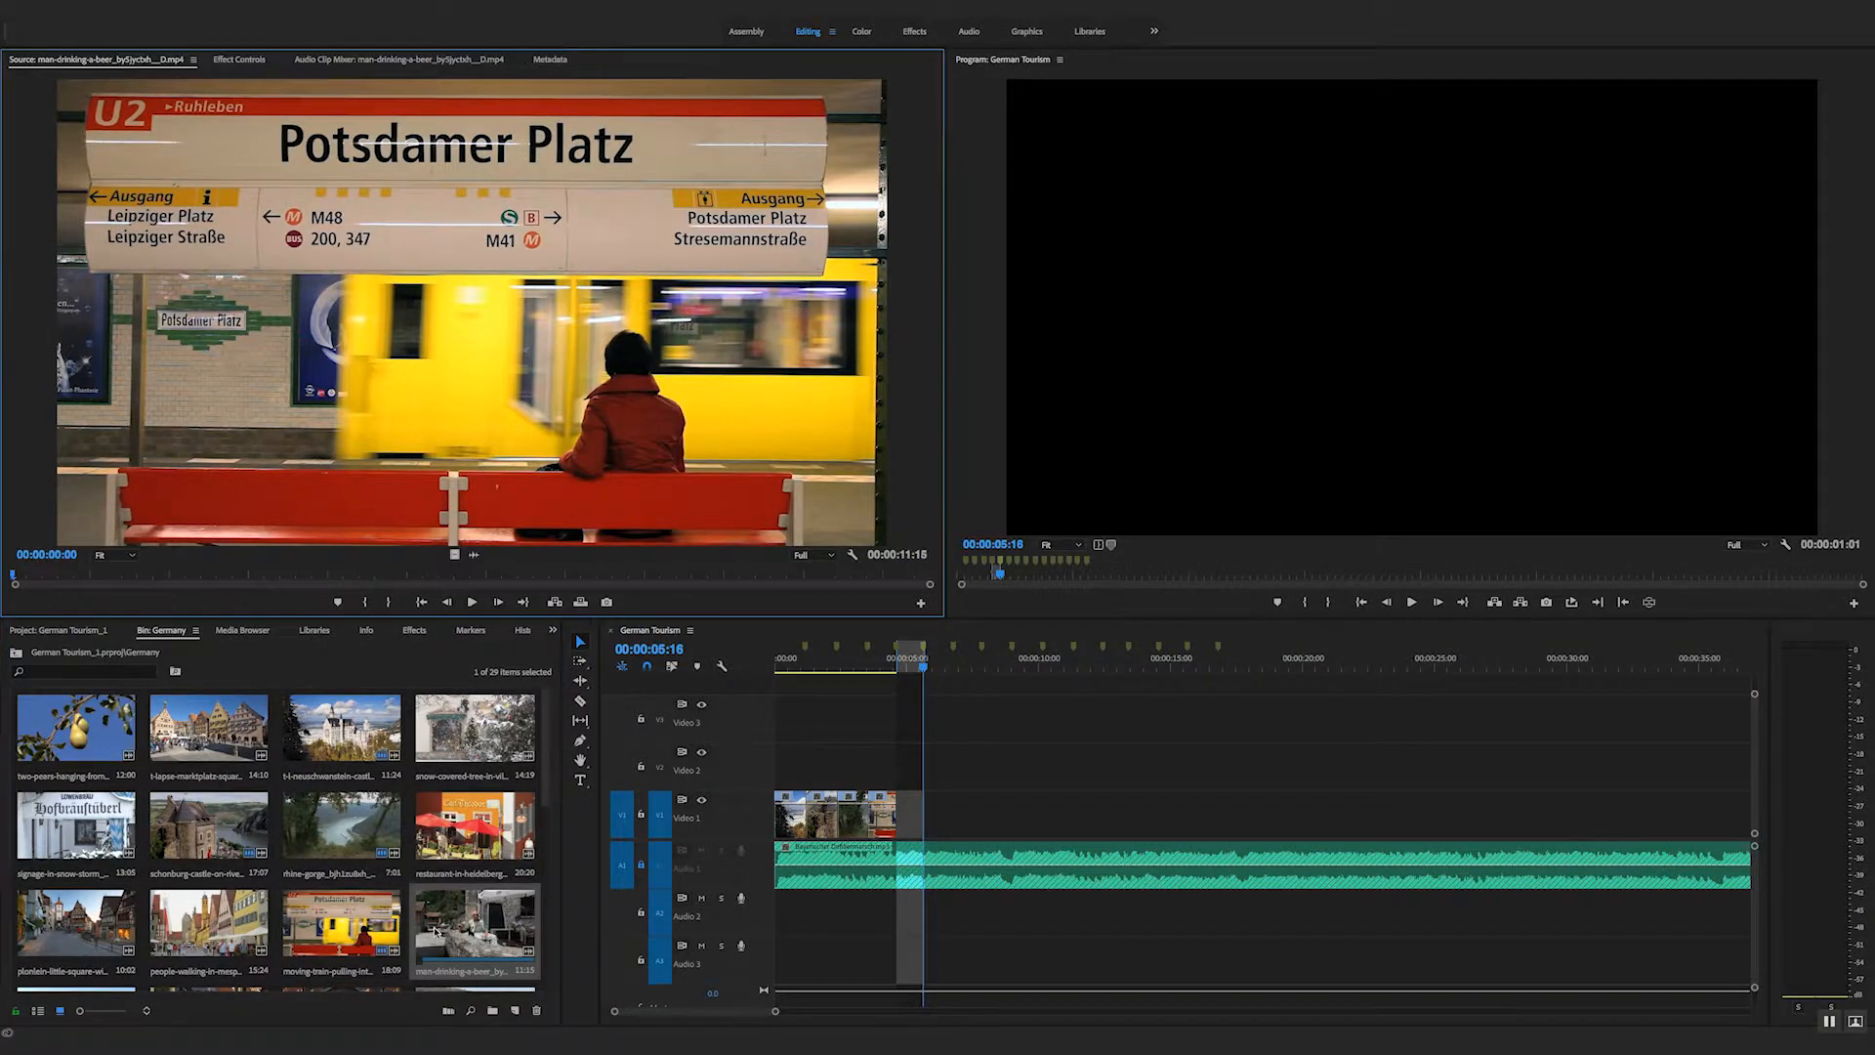
{"action": "left_click_drag", "start_coordinate": [11, 572], "coordinate": [156, 576]}
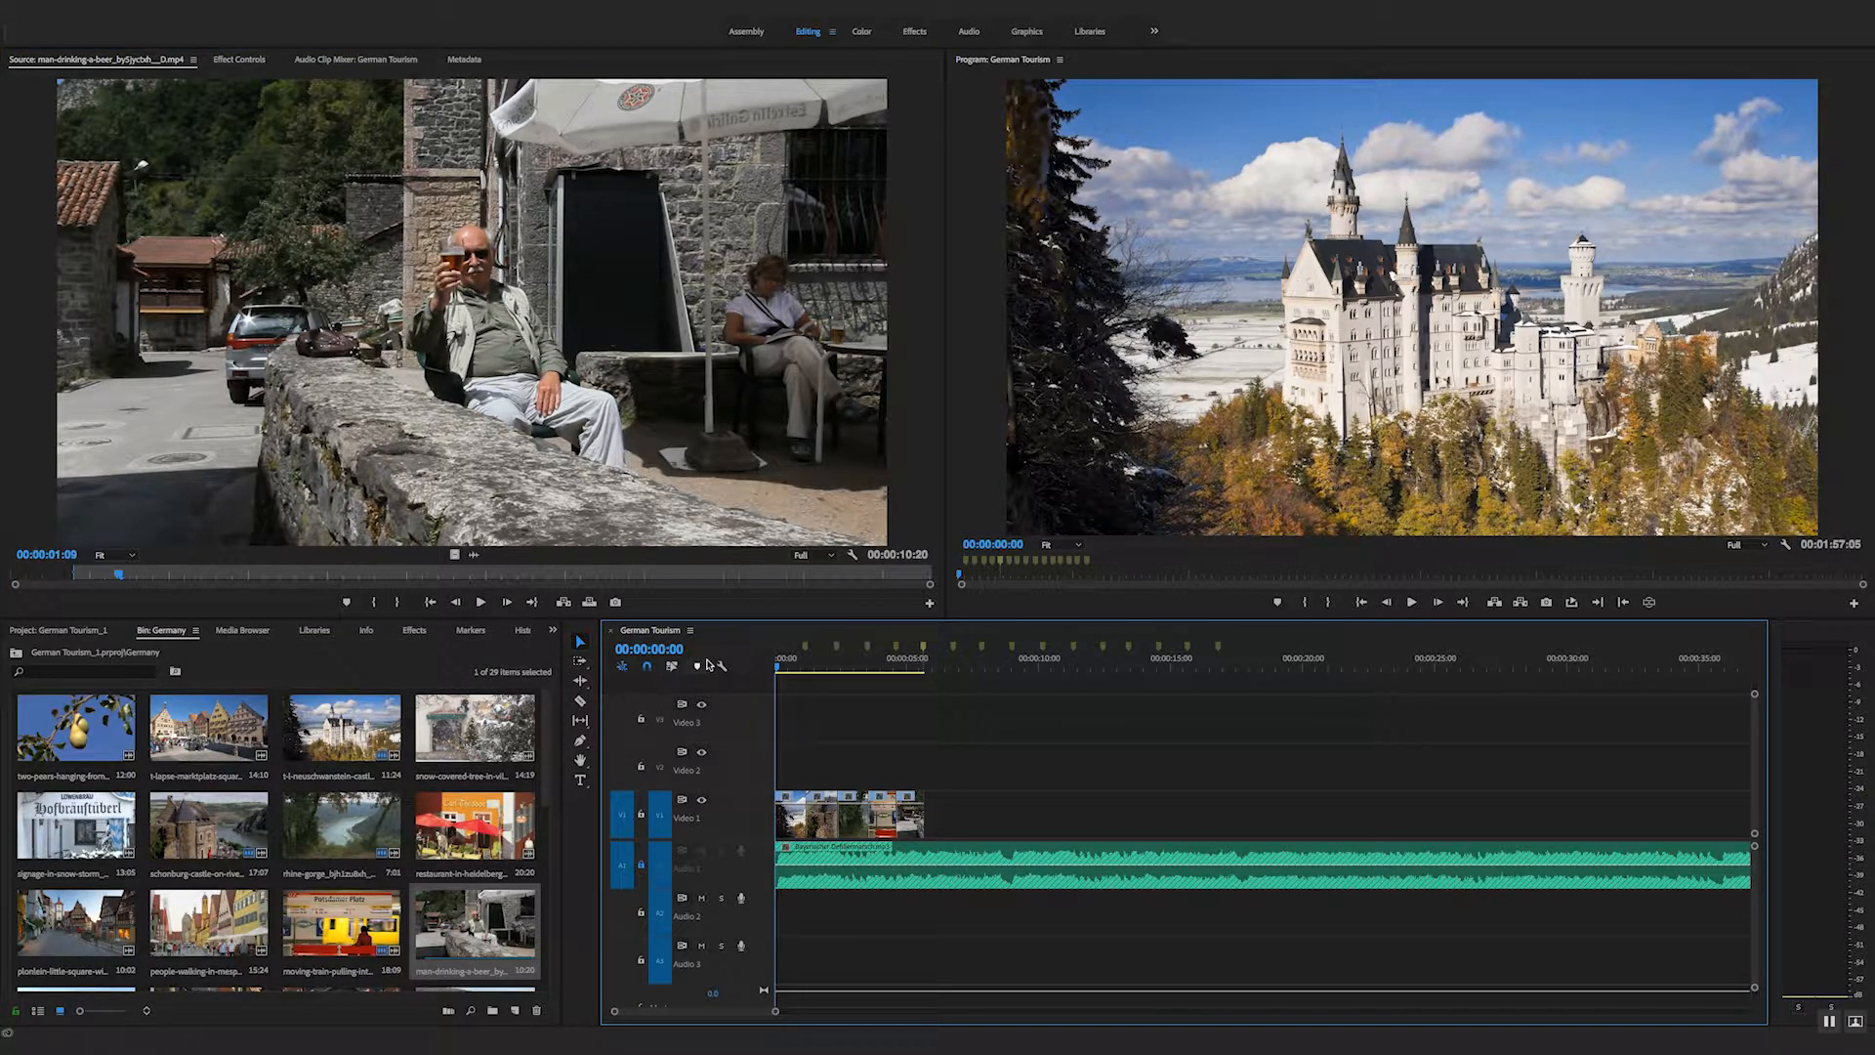
{"action": "left_click", "coordinate": [1410, 602]}
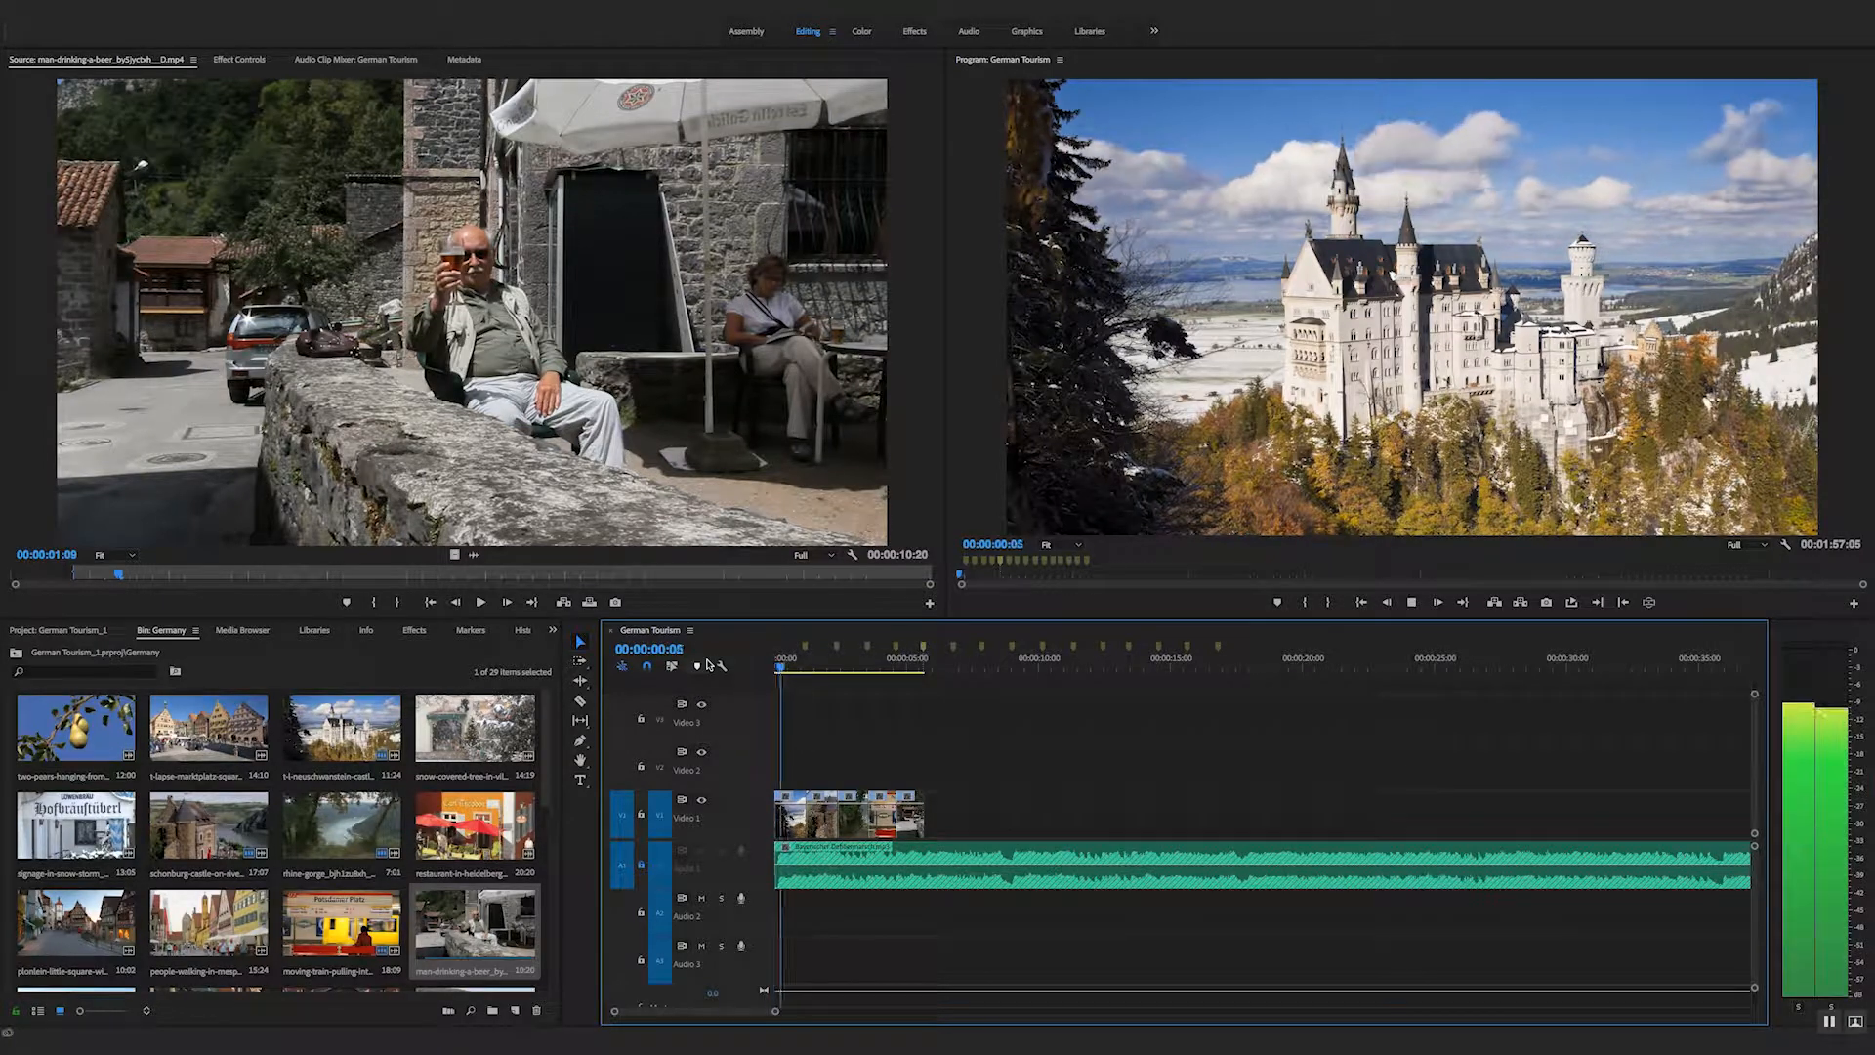